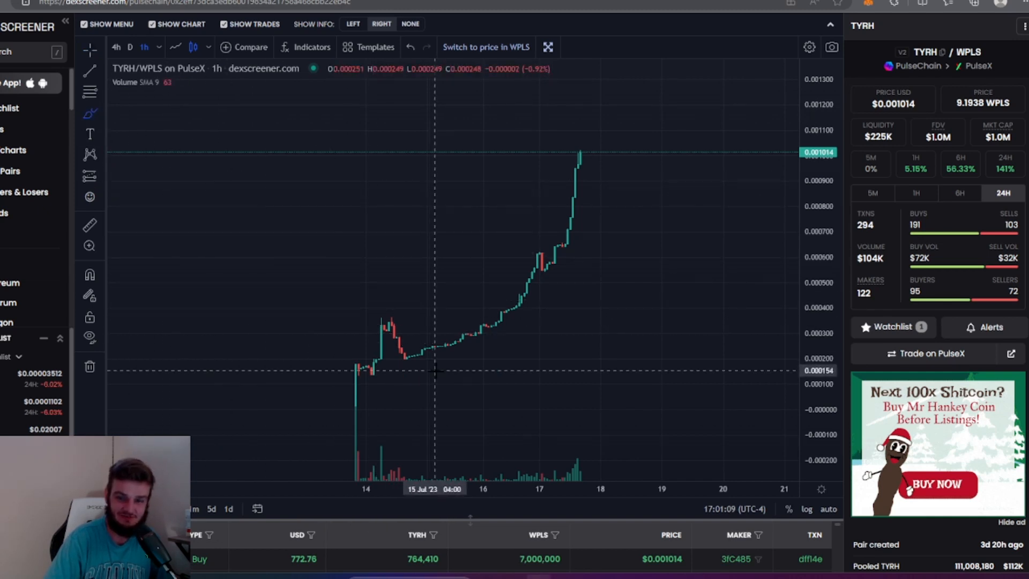
Circle the price dip after the first rally on the embedded TYRH/WPLS chart
drag(387, 347, 442, 387)
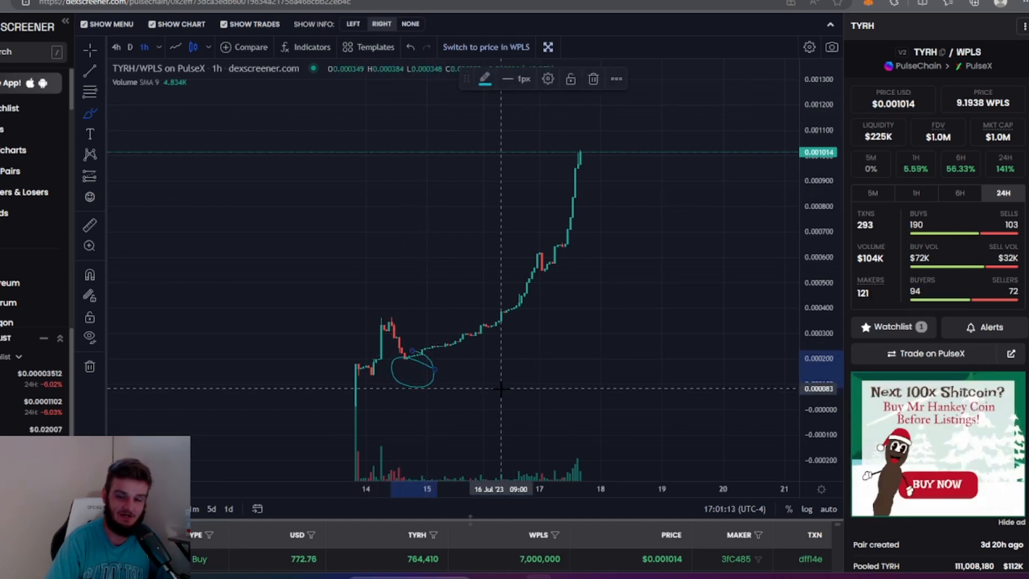
mouse_move(422, 396)
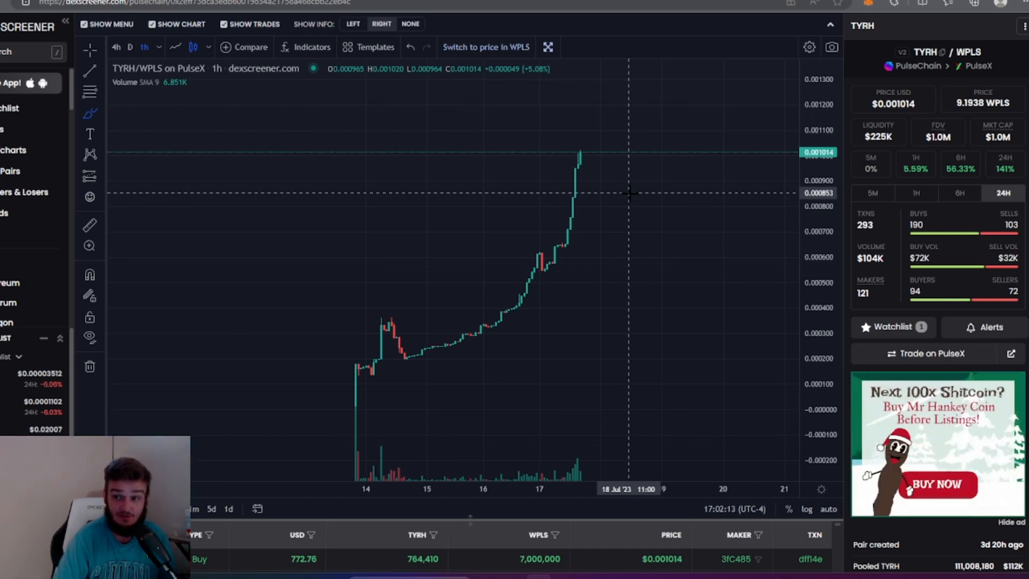
mouse_move(638, 189)
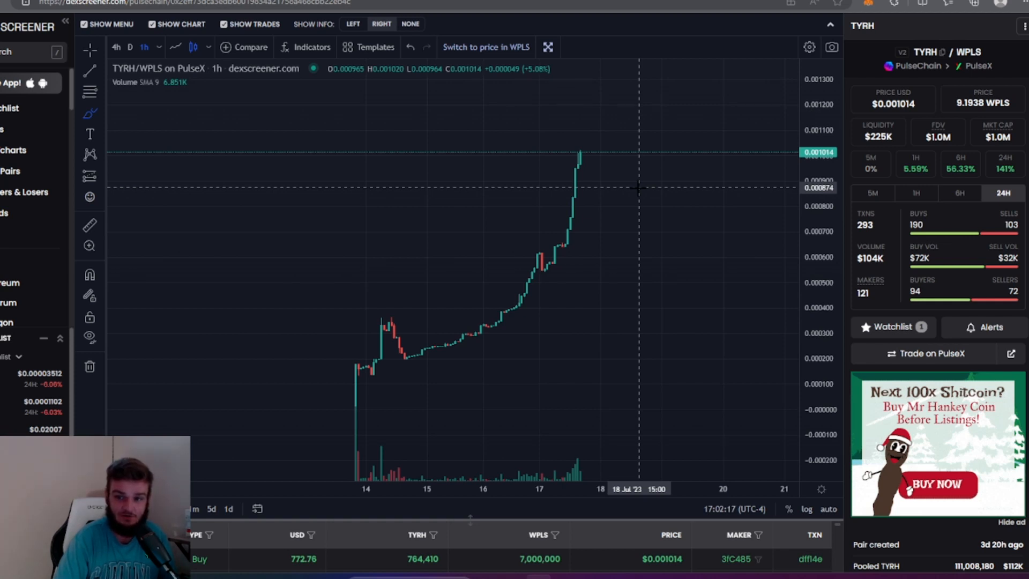
mouse_move(778, 209)
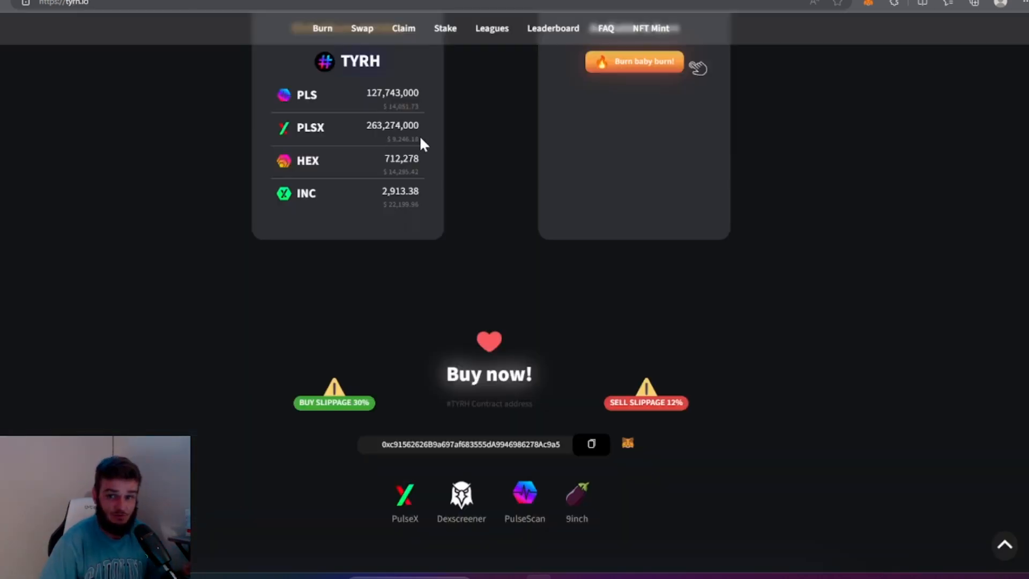
scroll(up, 3)
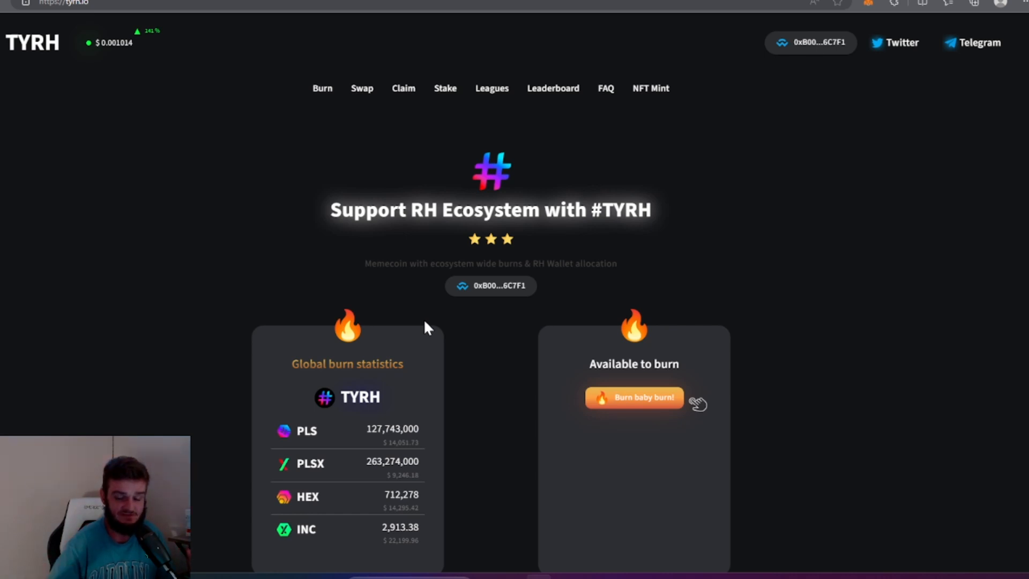
scroll(down, 3)
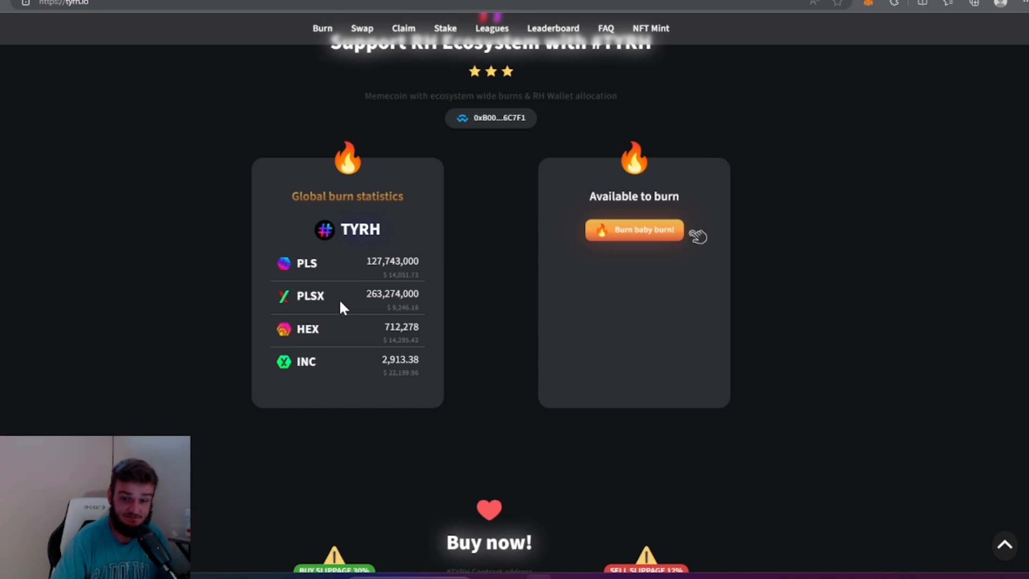
mouse_move(373, 334)
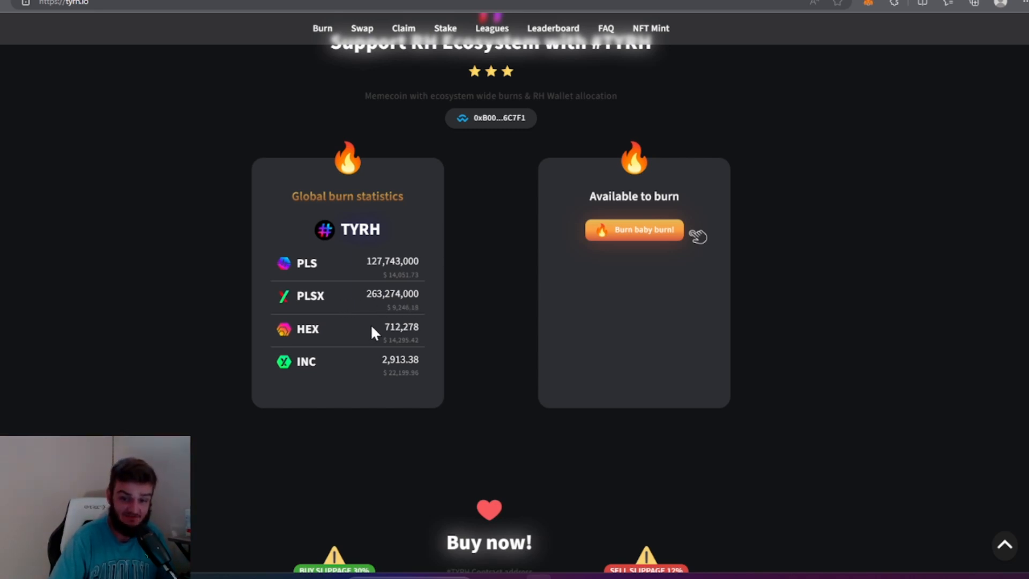
mouse_move(358, 356)
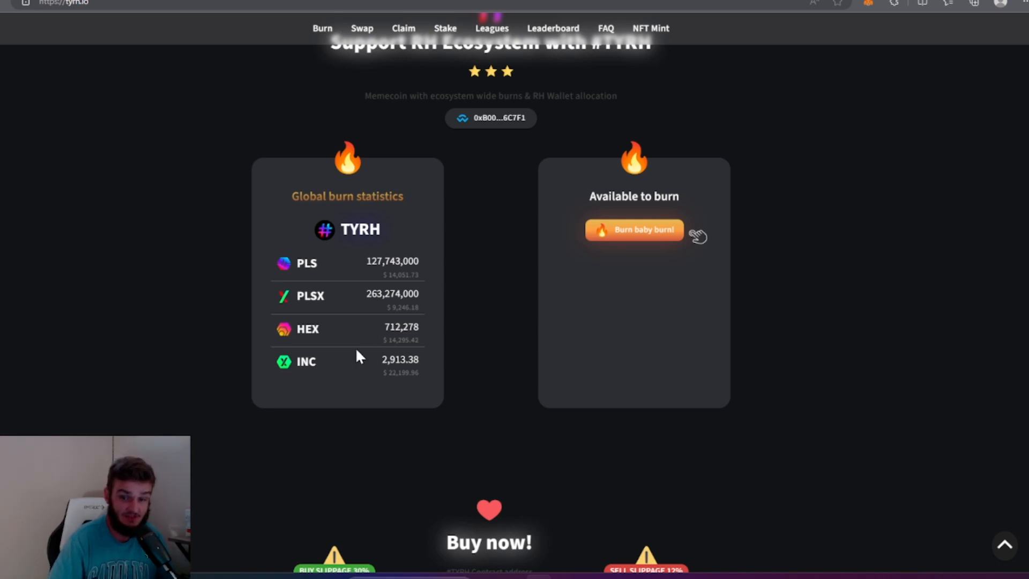
mouse_move(440, 308)
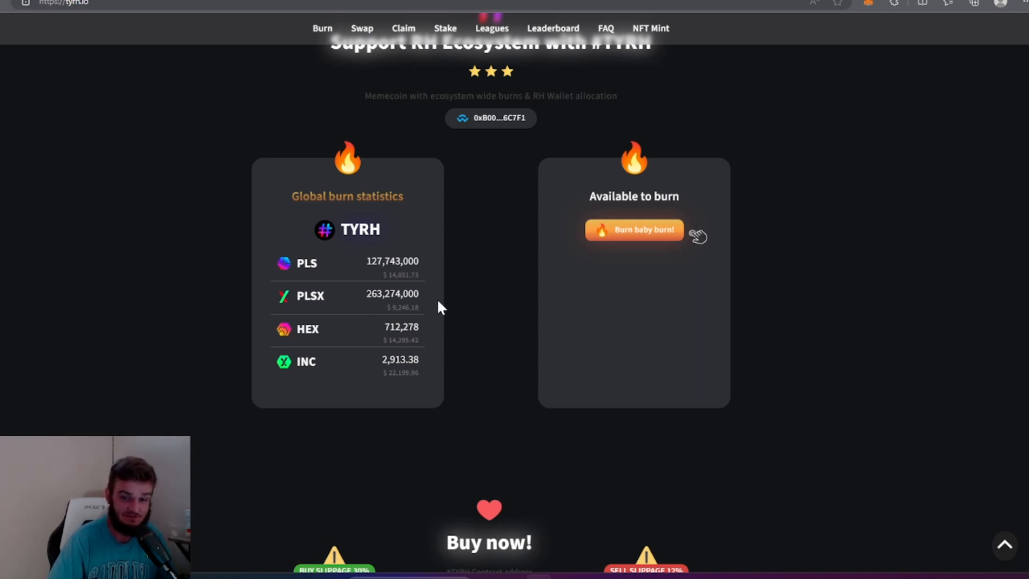
Scroll down past the chart to the claim cards for PLSP, PHUX, TIME, PHIAT and TONI
scroll(down, 3)
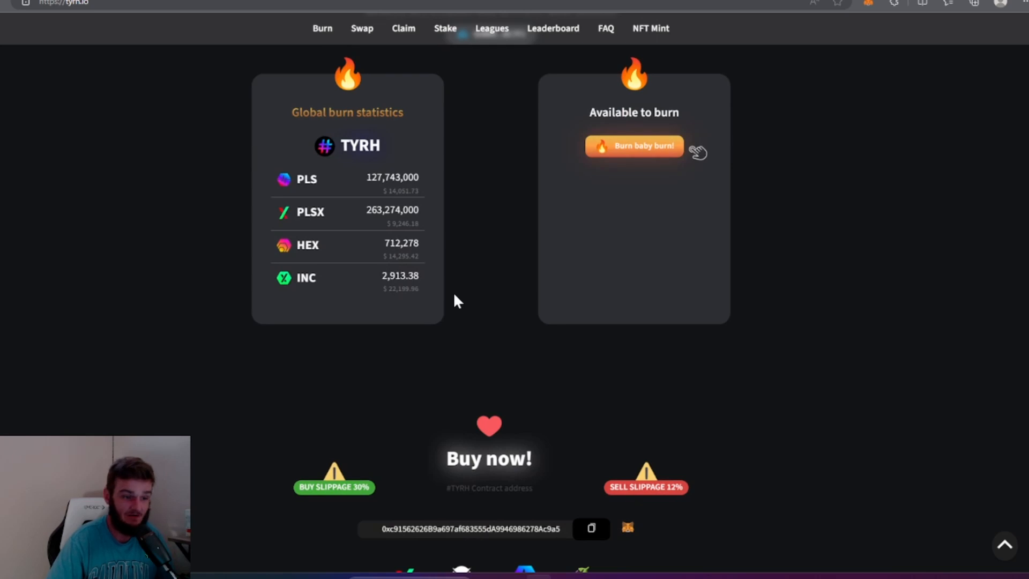
mouse_move(456, 300)
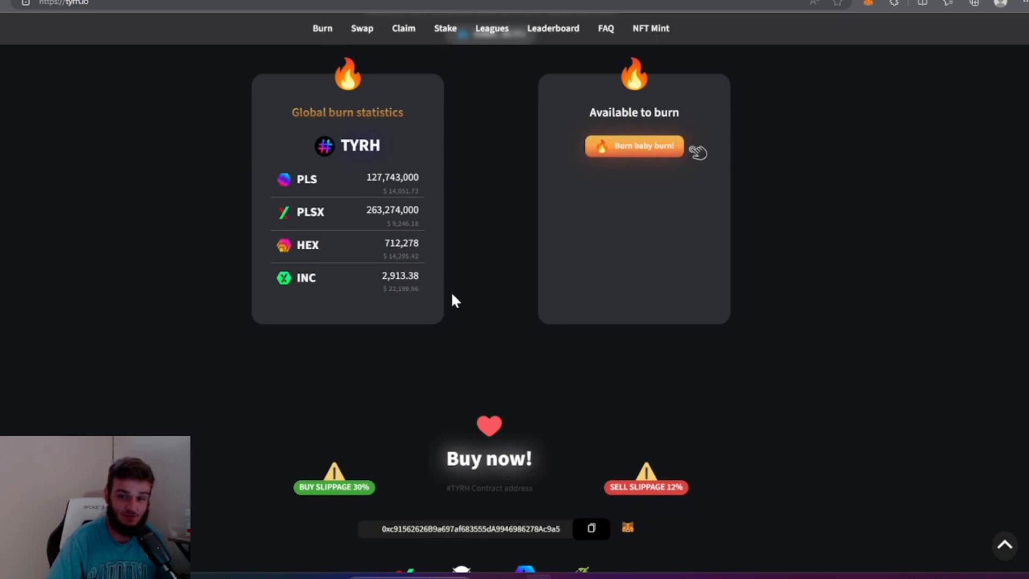
mouse_move(455, 287)
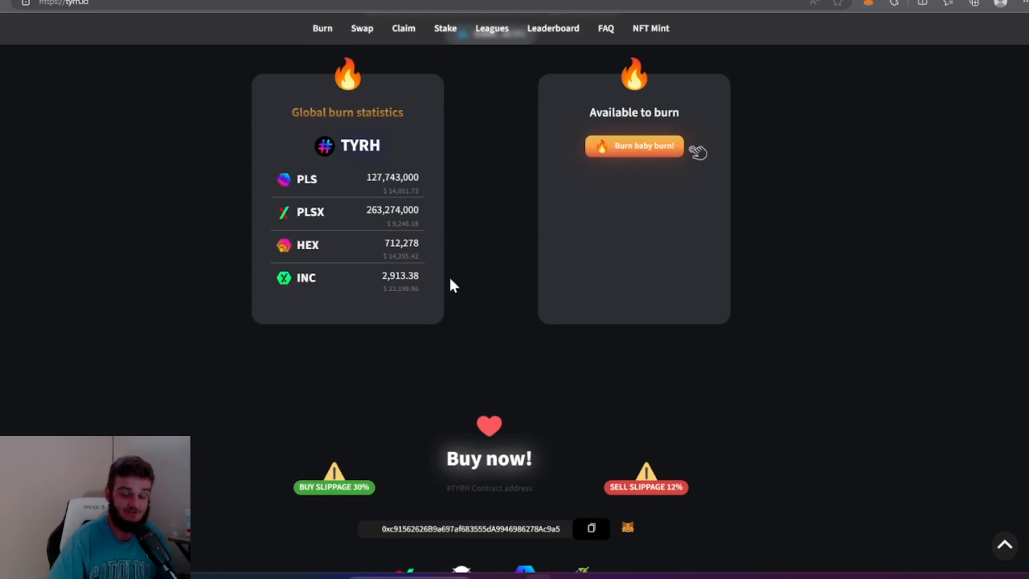
mouse_move(458, 277)
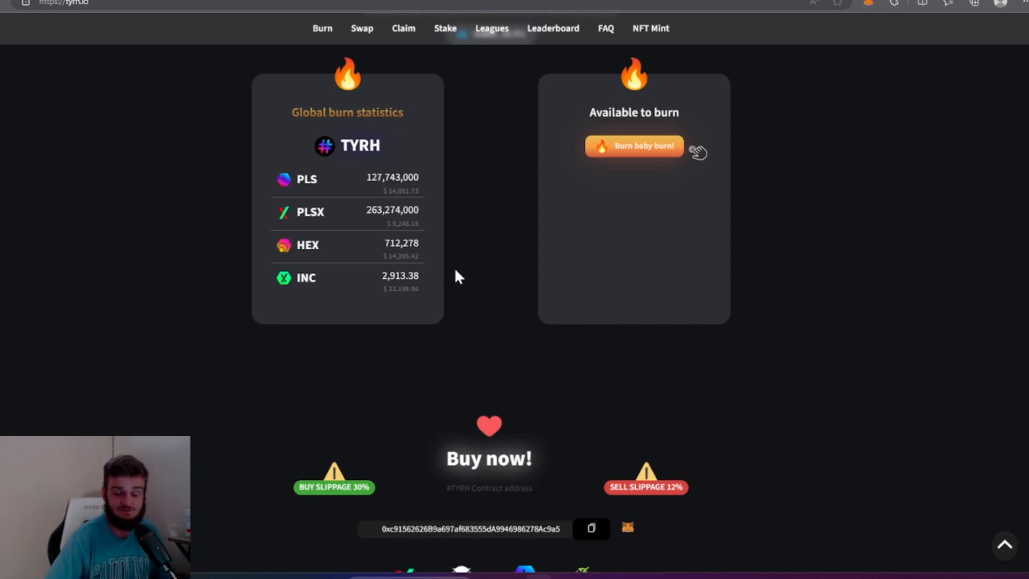
scroll(down, 3)
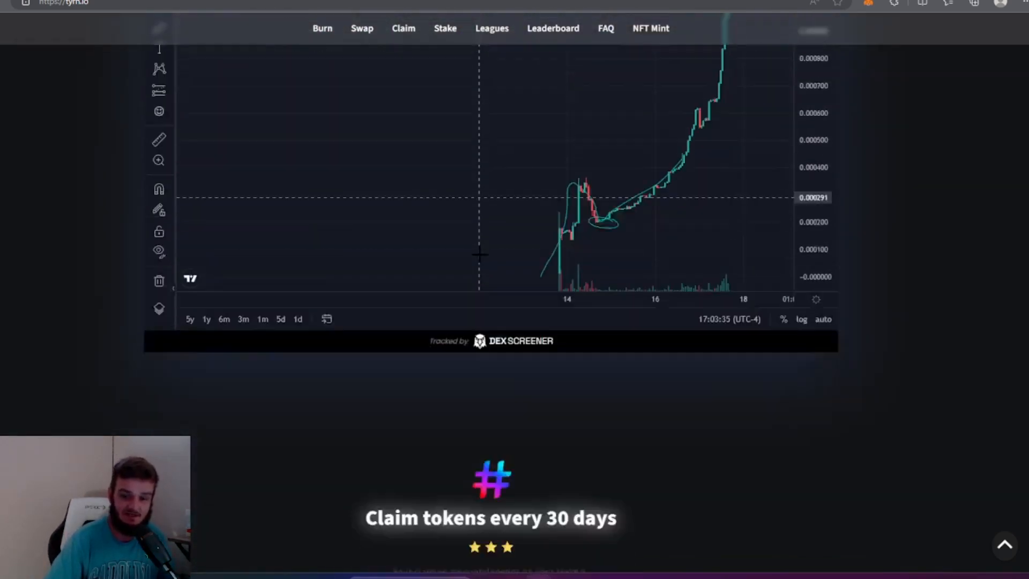
scroll(down, 3)
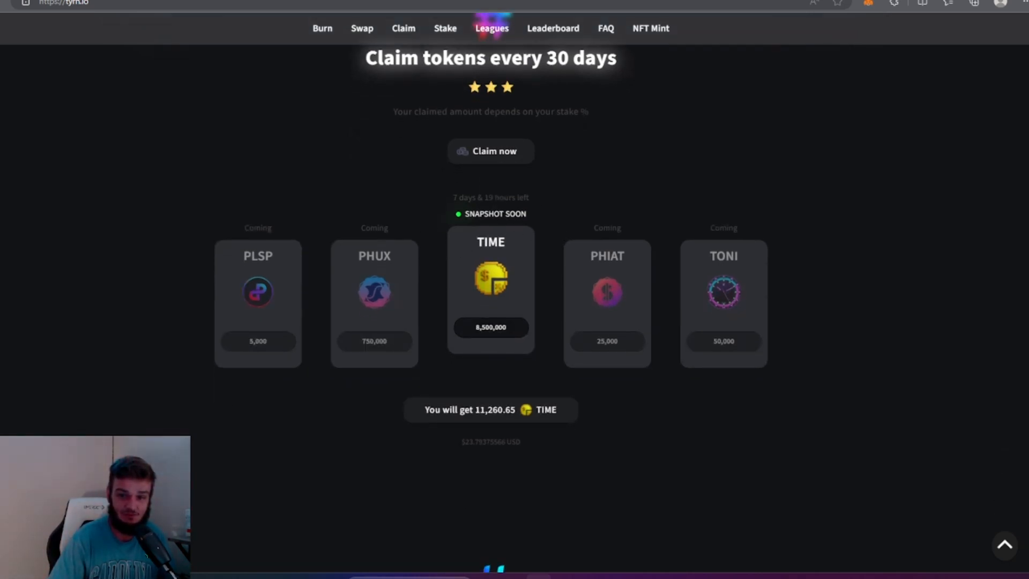
mouse_move(547, 229)
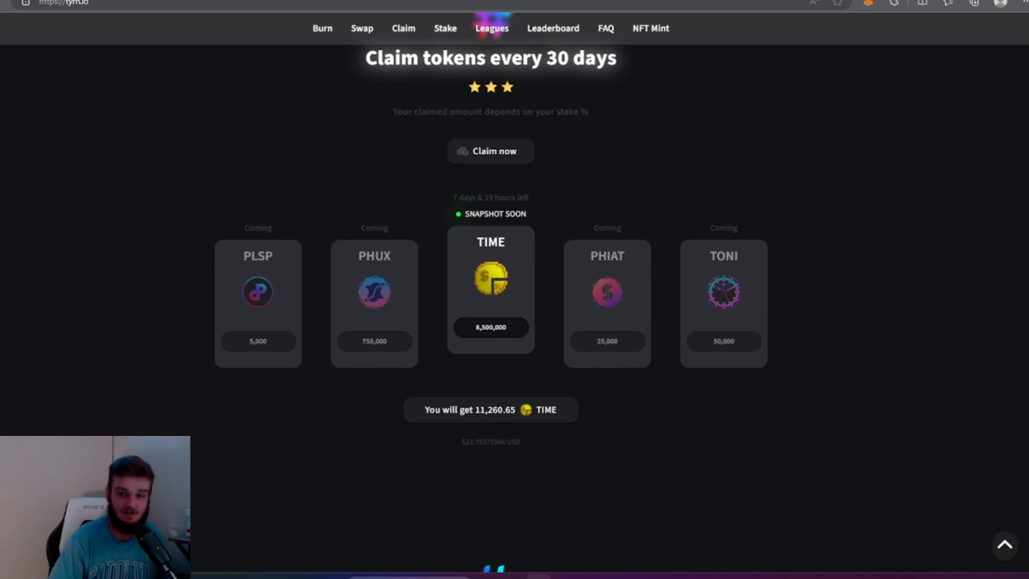
mouse_move(687, 273)
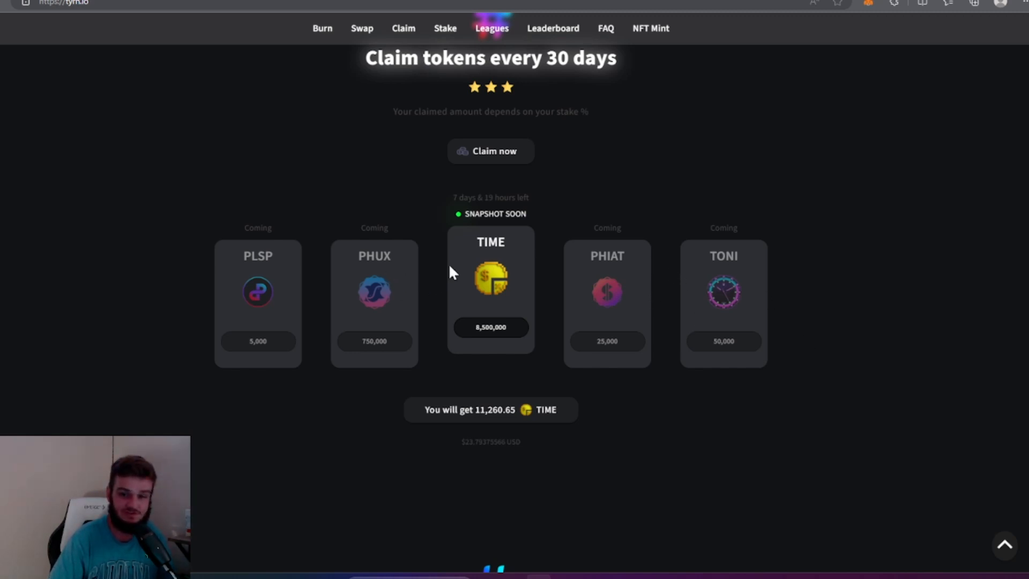
scroll(down, 3)
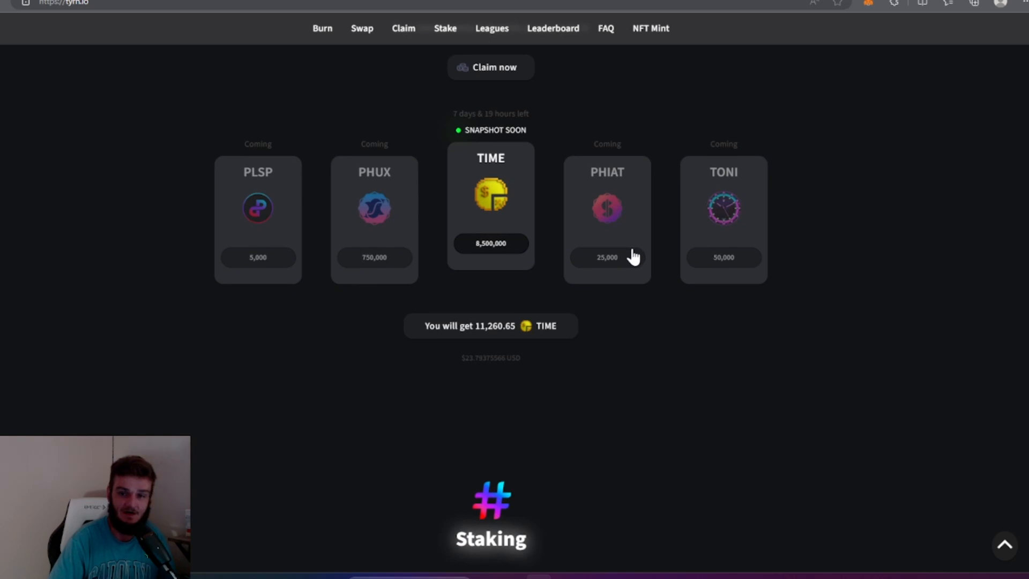
mouse_move(708, 232)
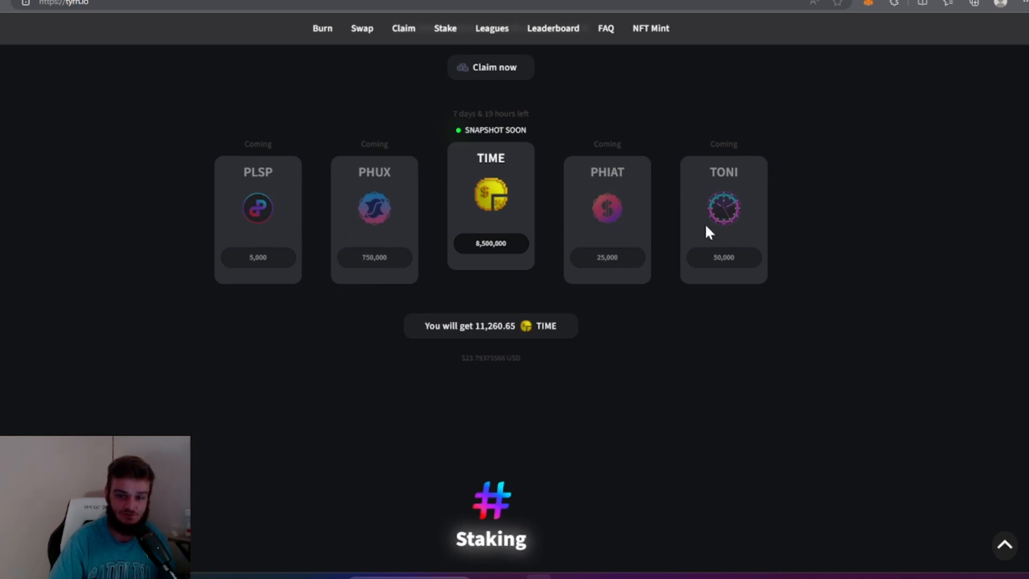
scroll(down, 3)
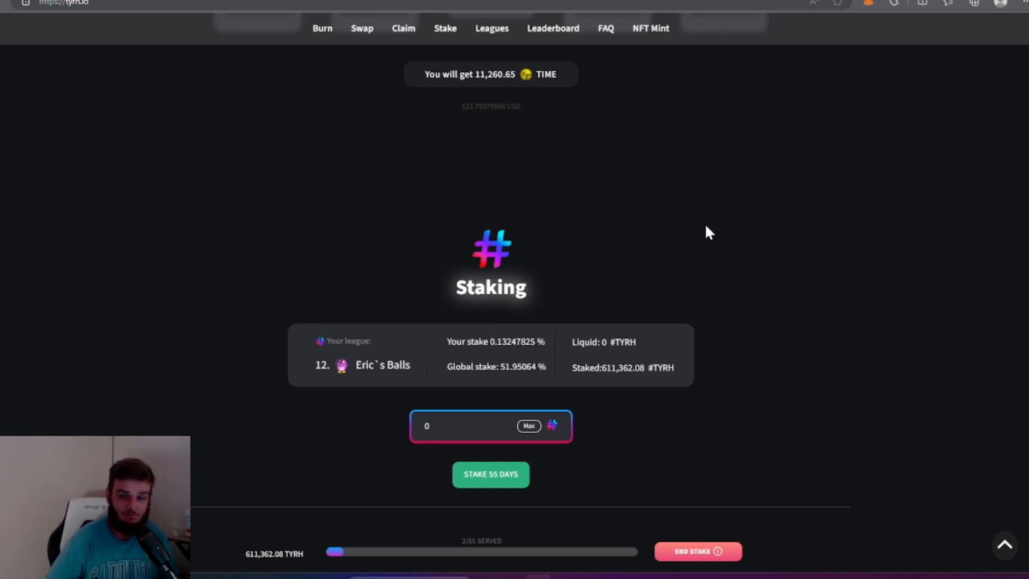
mouse_move(722, 241)
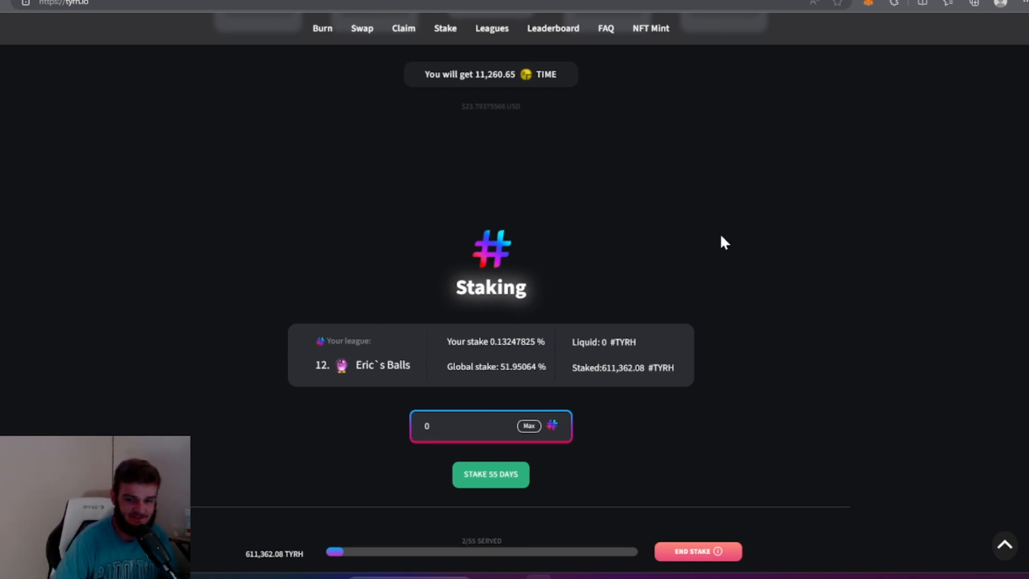
Scroll between the Staking panel and the embedded chart with the circled dip
scroll(down, 3)
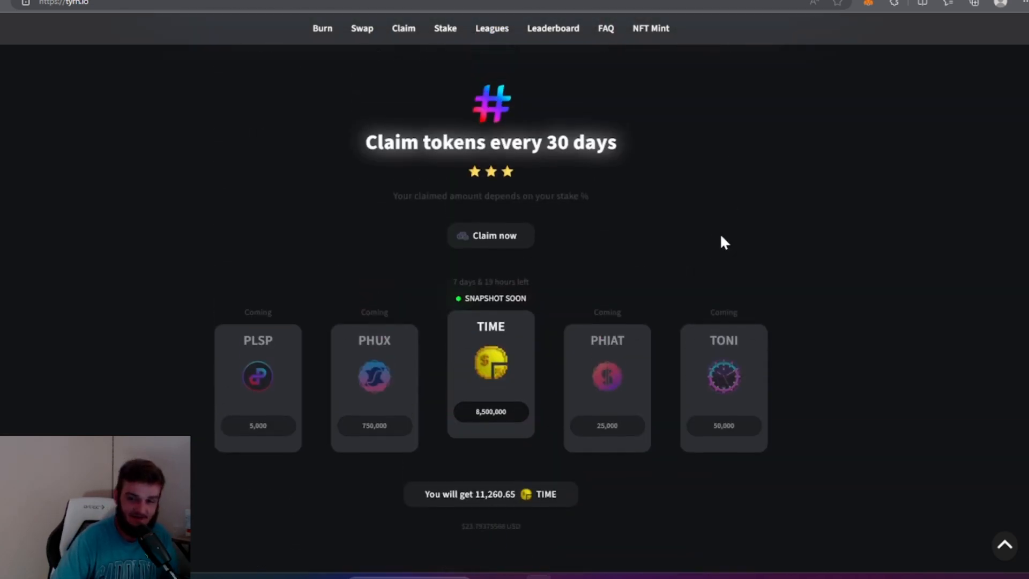
scroll(down, 3)
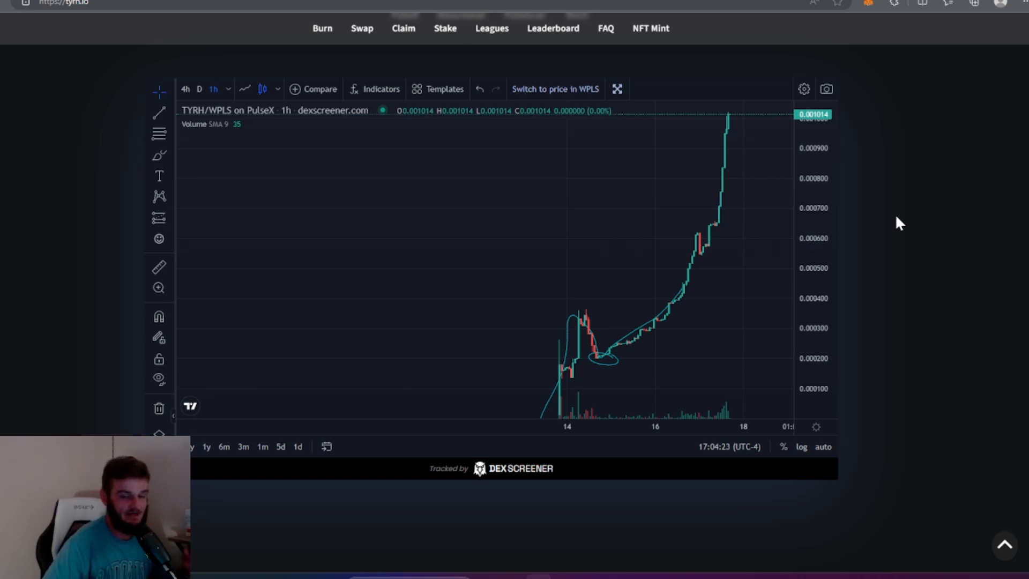
scroll(down, 3)
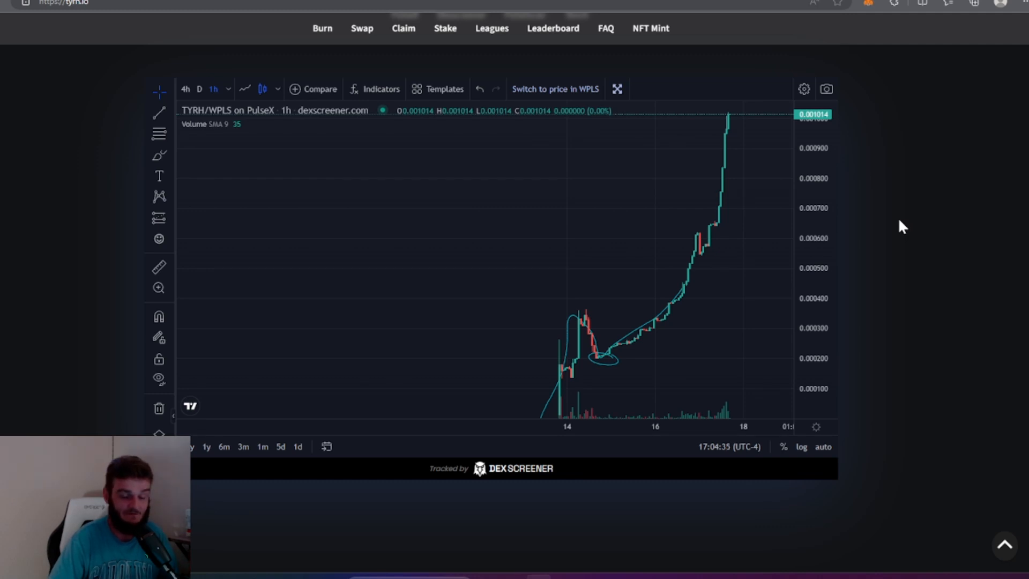
Jump via the Claim, Stake and Leagues nav links to the Staking Leagues table
click(491, 28)
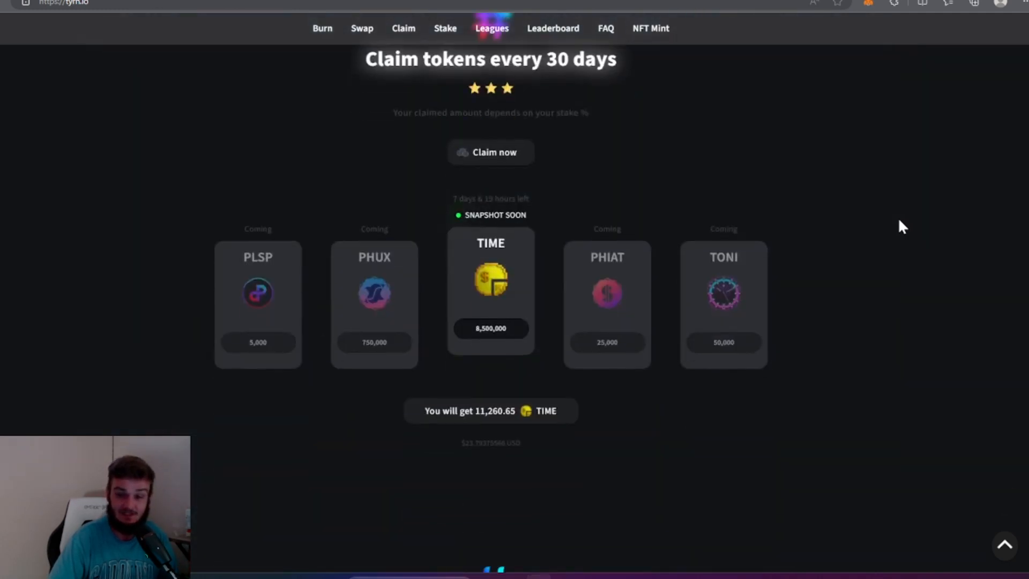
click(444, 28)
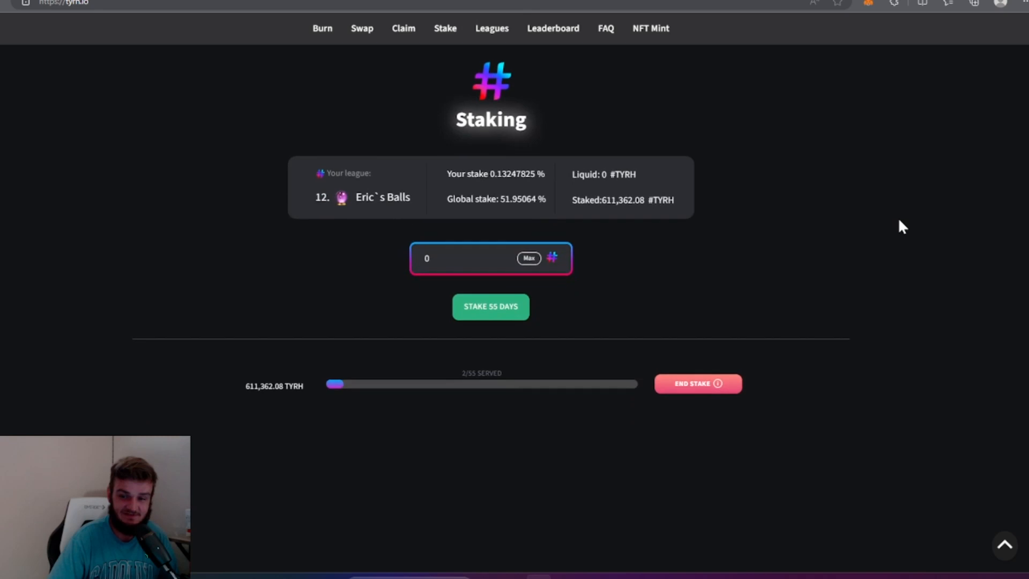
click(492, 27)
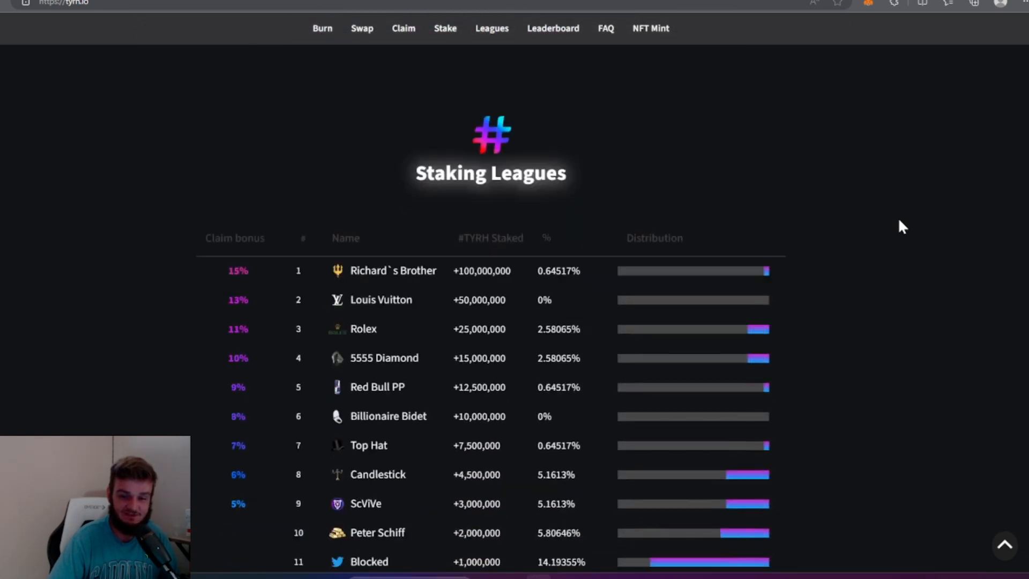
scroll(down, 3)
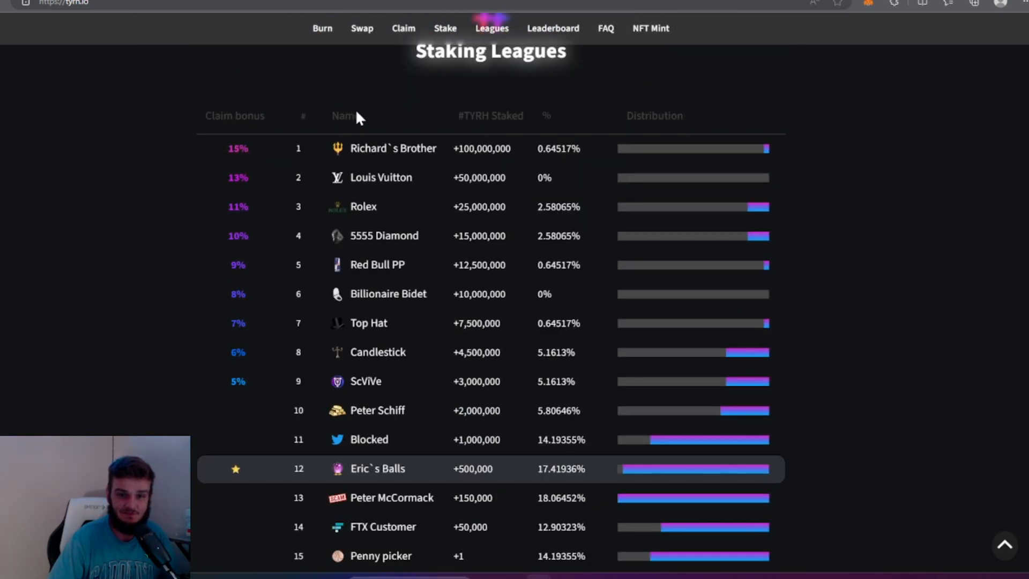
mouse_move(309, 199)
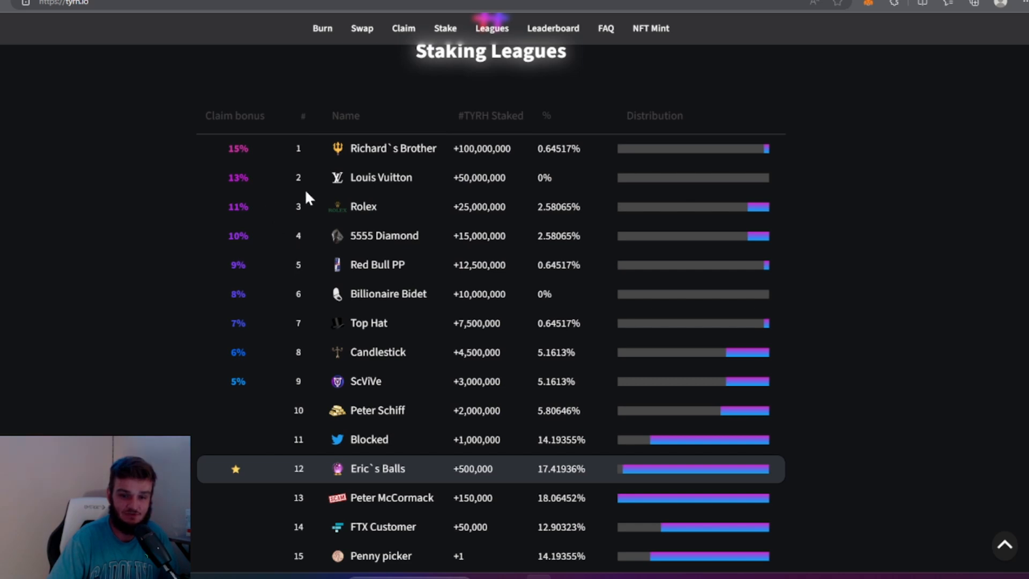
mouse_move(292, 152)
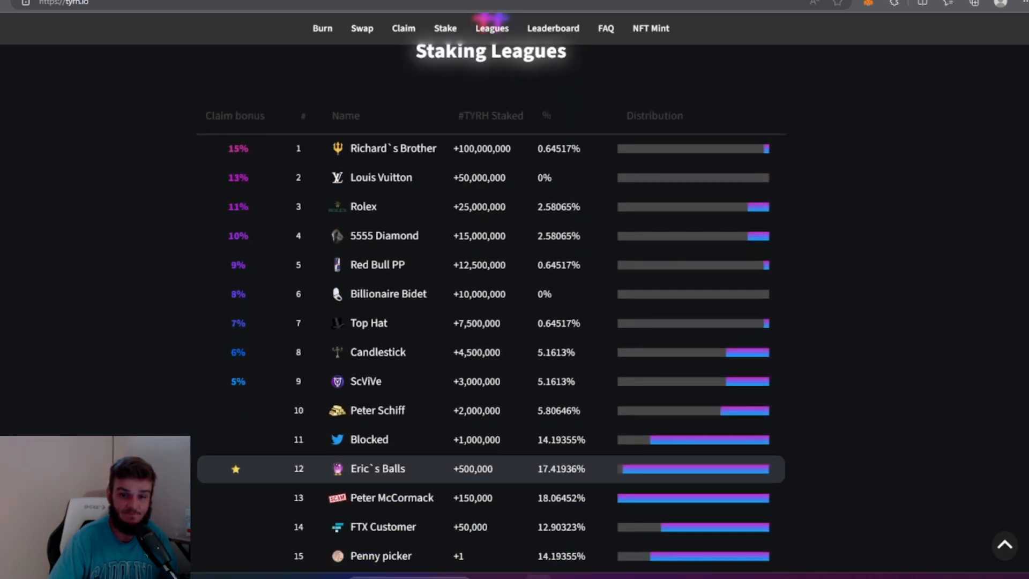
mouse_move(257, 274)
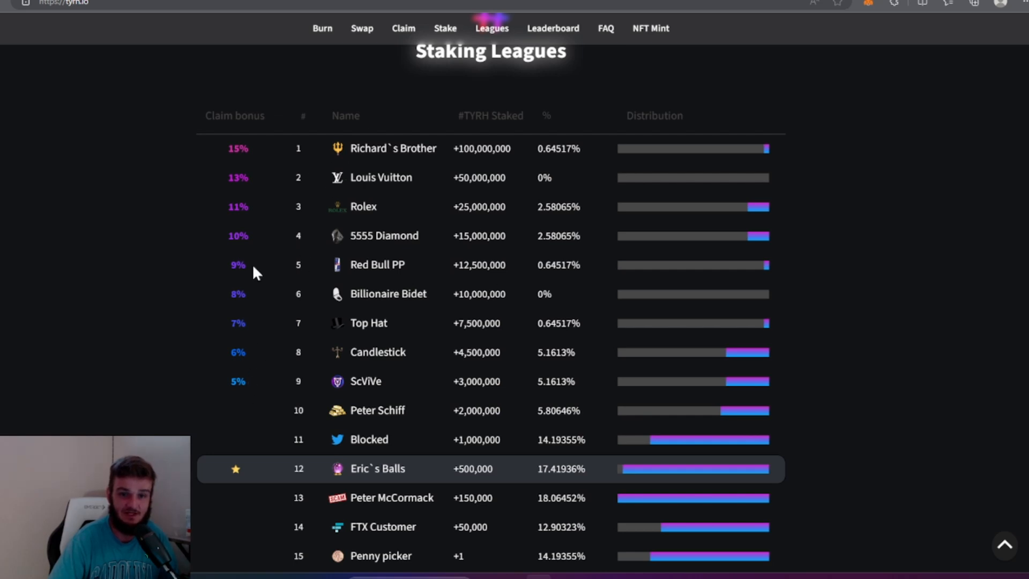
mouse_move(309, 393)
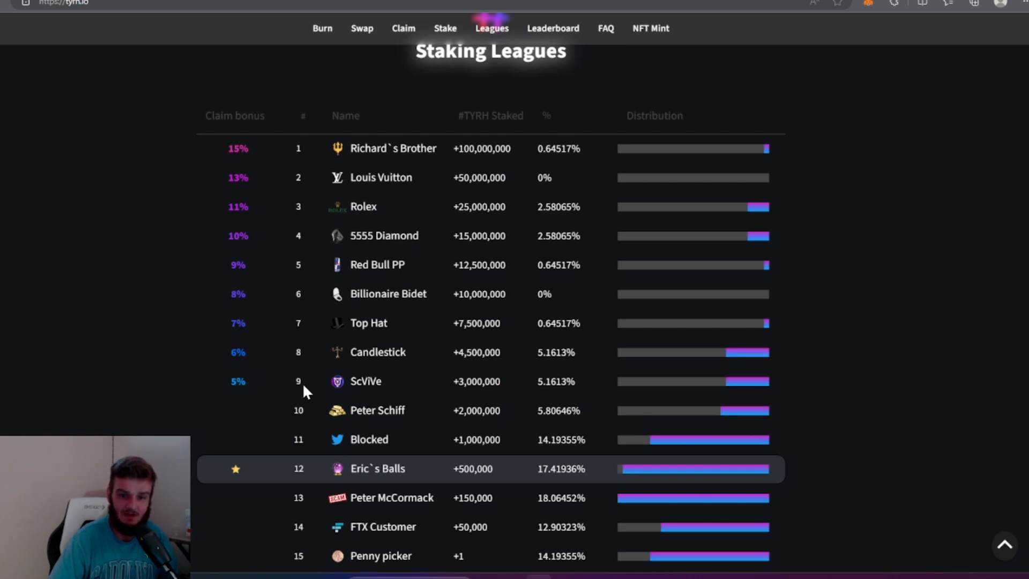
mouse_move(263, 388)
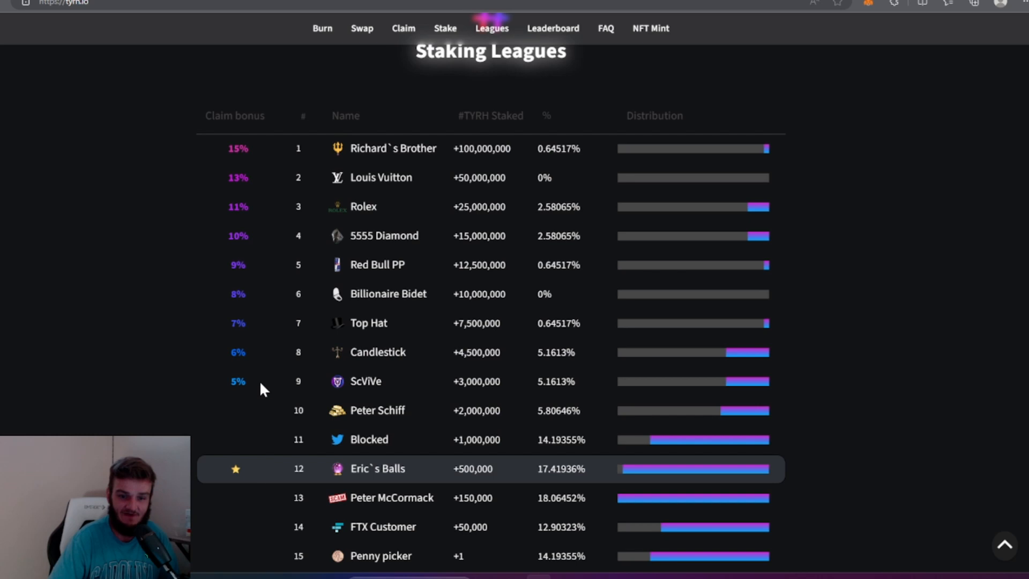
mouse_move(246, 327)
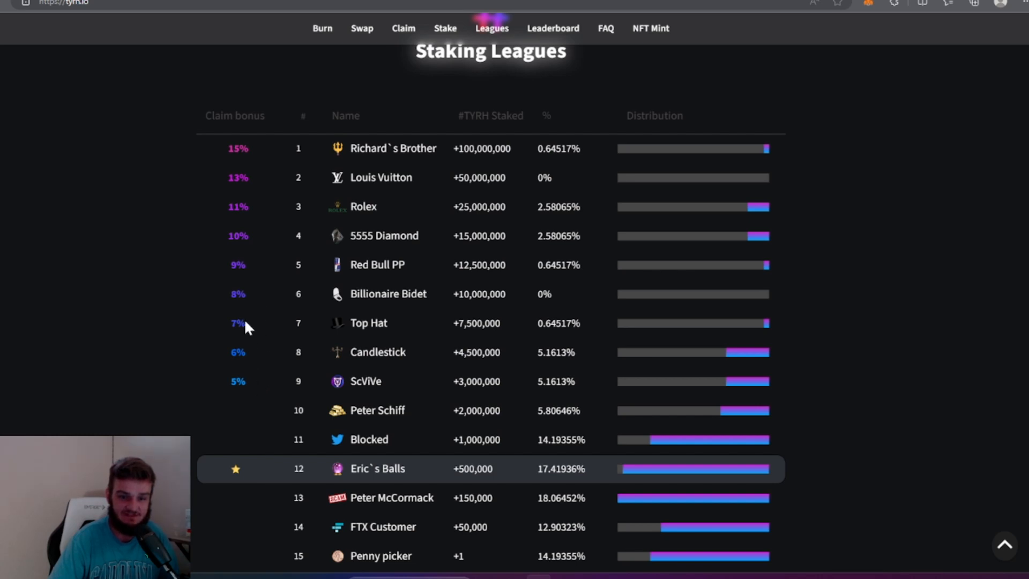
mouse_move(206, 171)
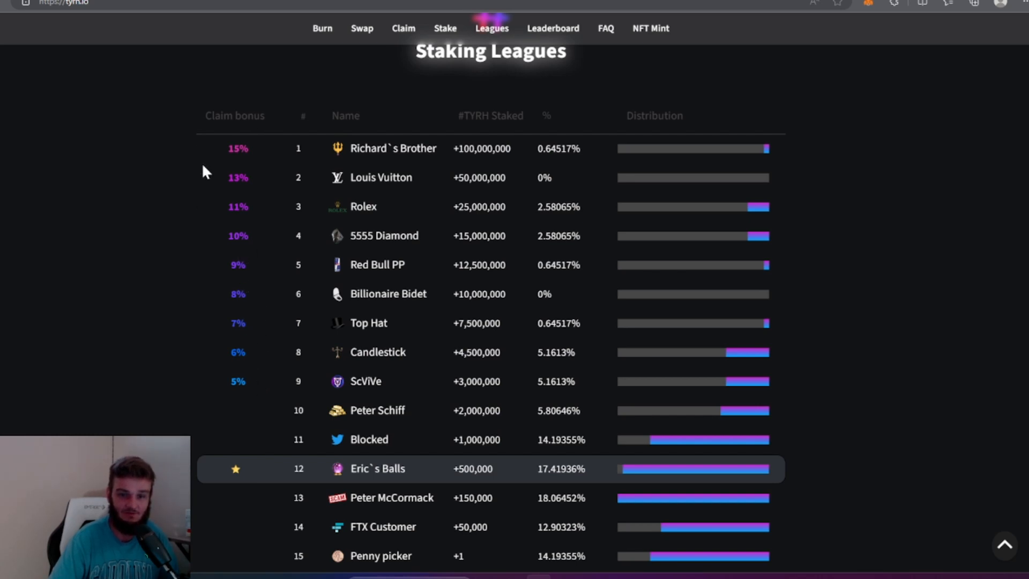
mouse_move(330, 174)
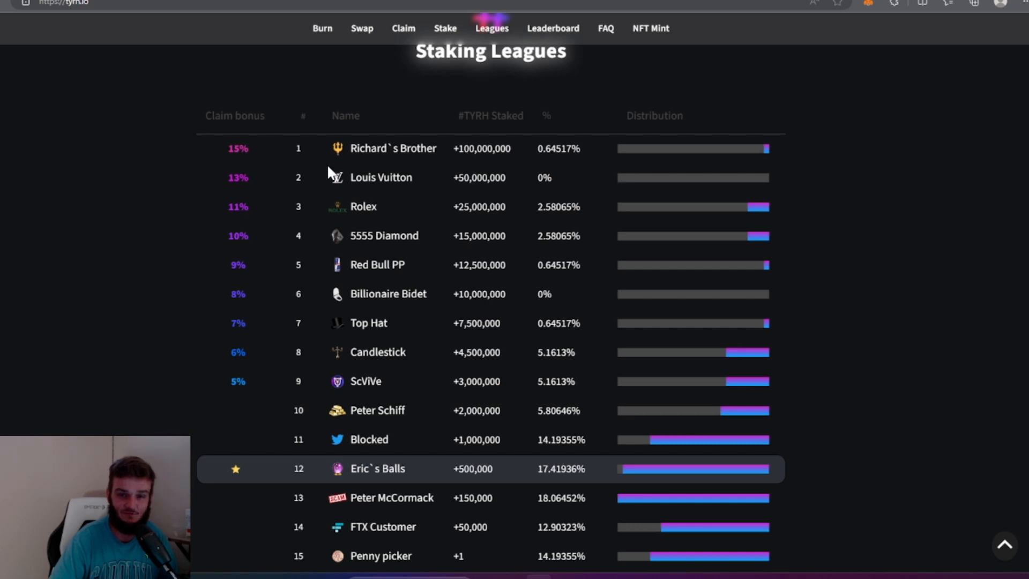
Review the 611,362.08 TYRH stake at 2/55 days and its End Stake penalty warning
scroll(down, 3)
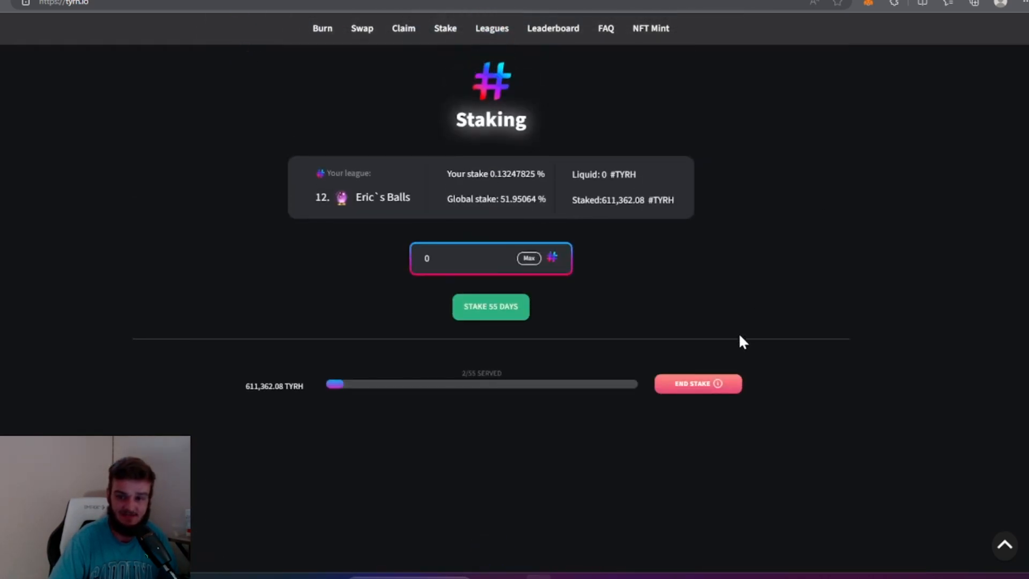
mouse_move(717, 384)
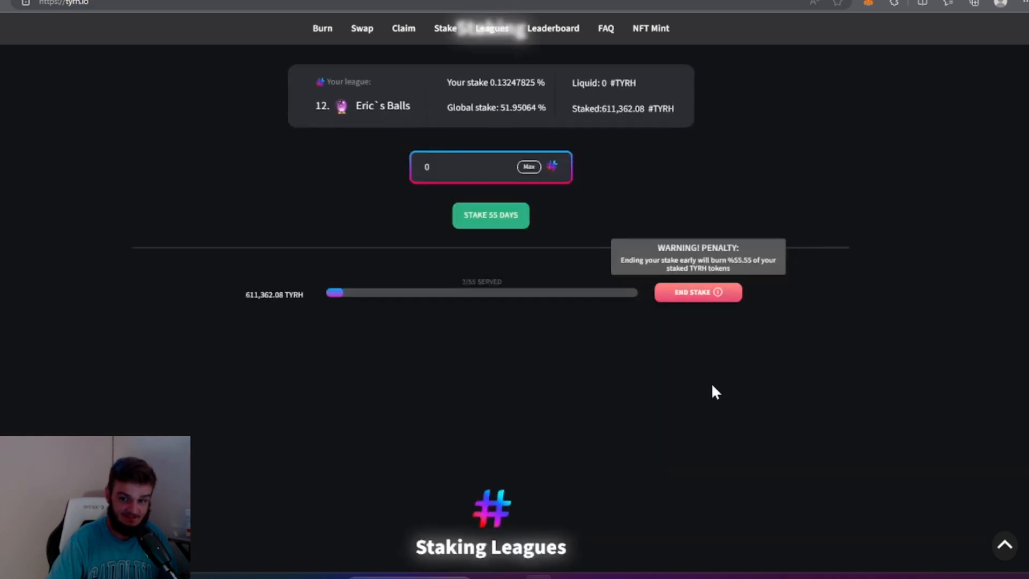
scroll(down, 3)
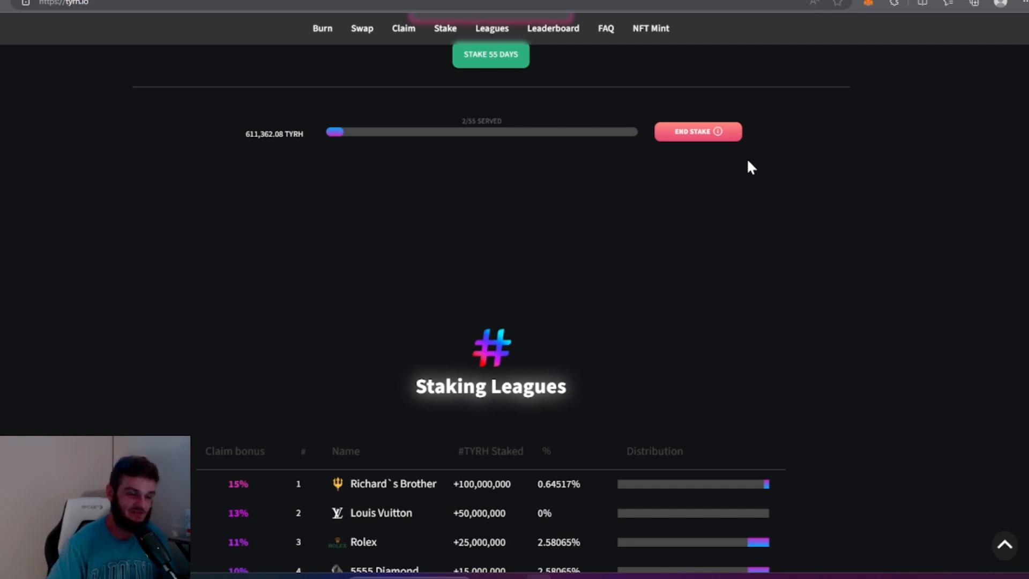
mouse_move(219, 132)
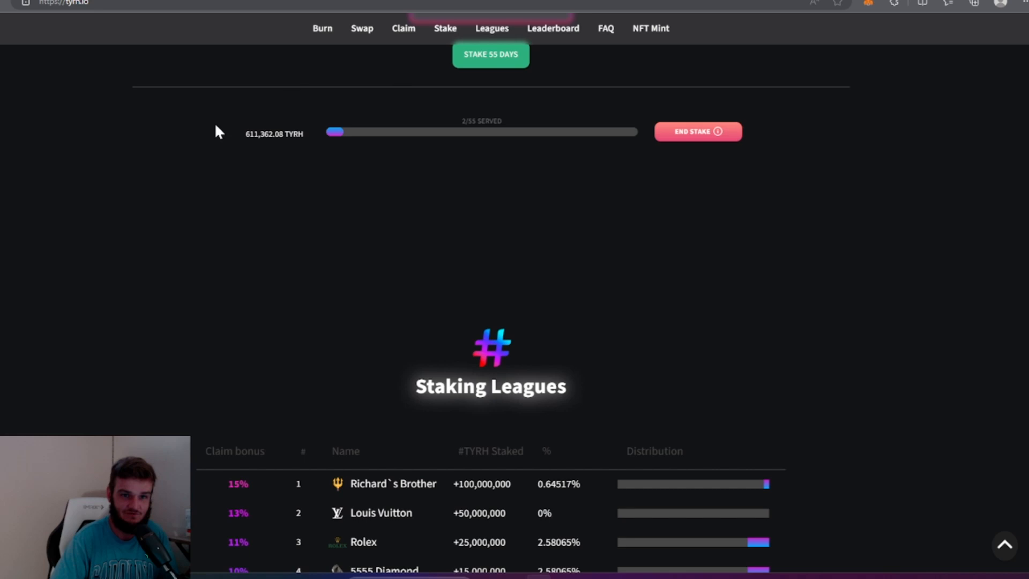
Scroll down to the Burners leaderboard for PLS, HEX, PLSX and INC
scroll(down, 3)
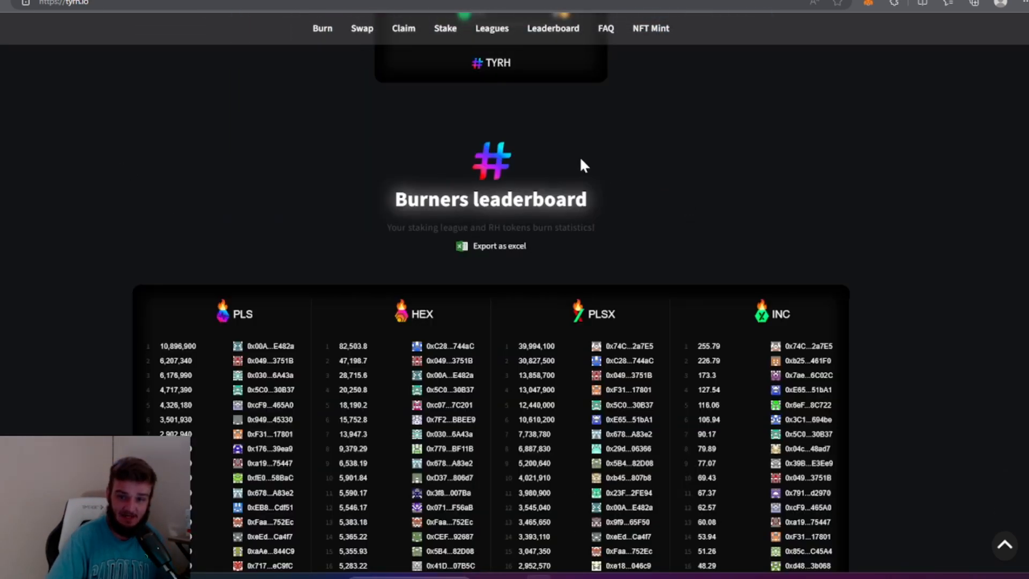
scroll(down, 3)
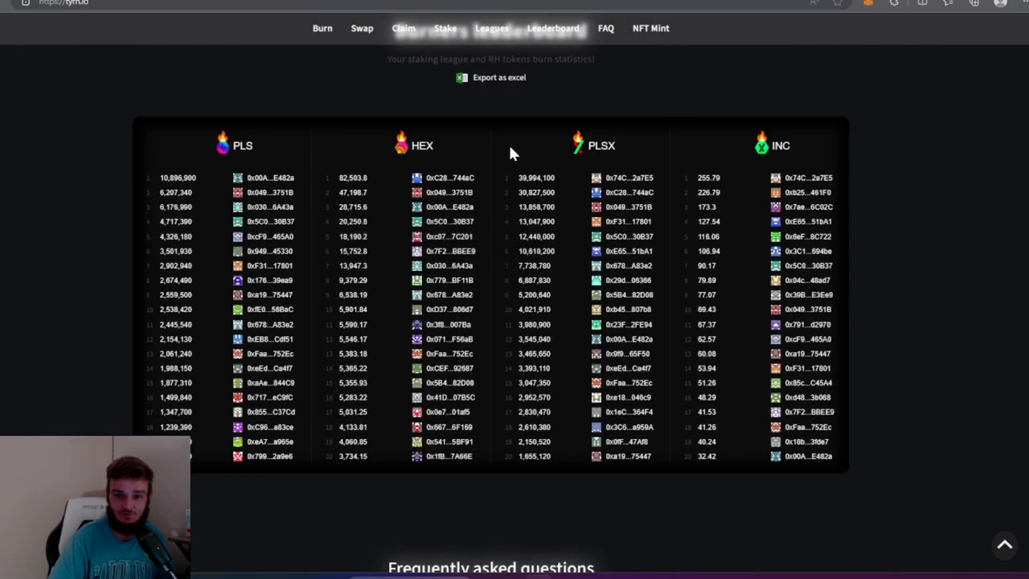
mouse_move(446, 166)
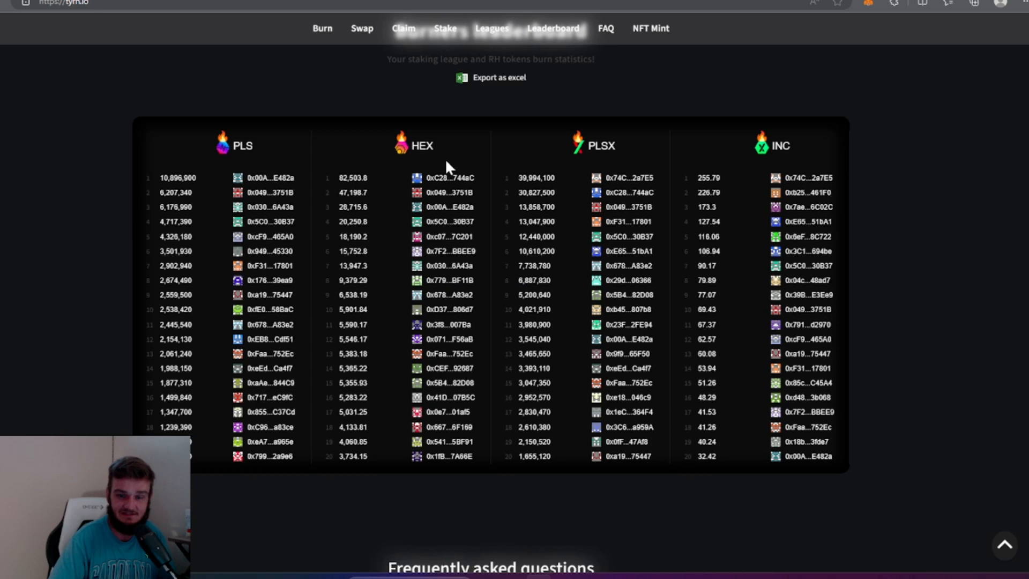
mouse_move(394, 191)
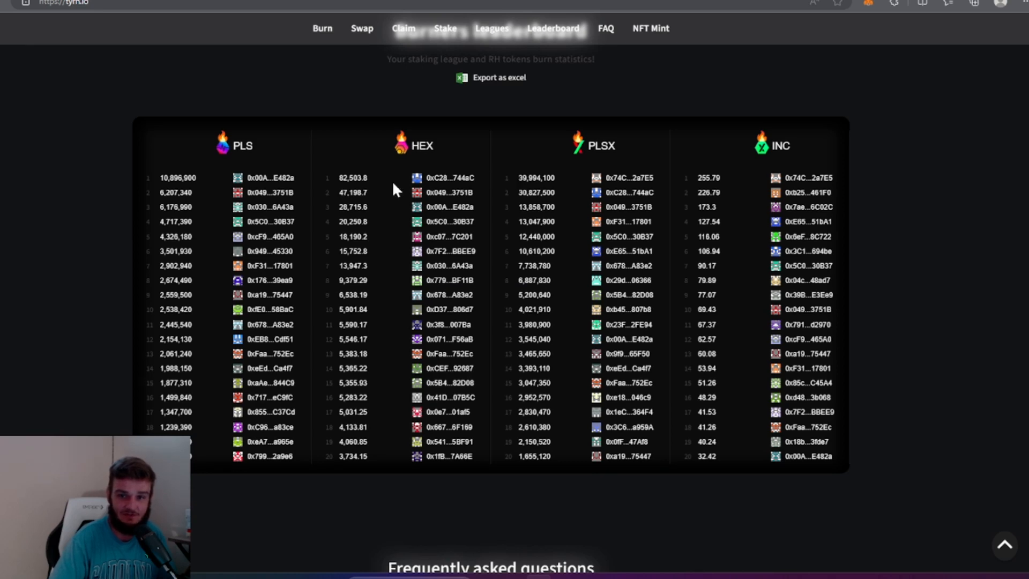
scroll(down, 3)
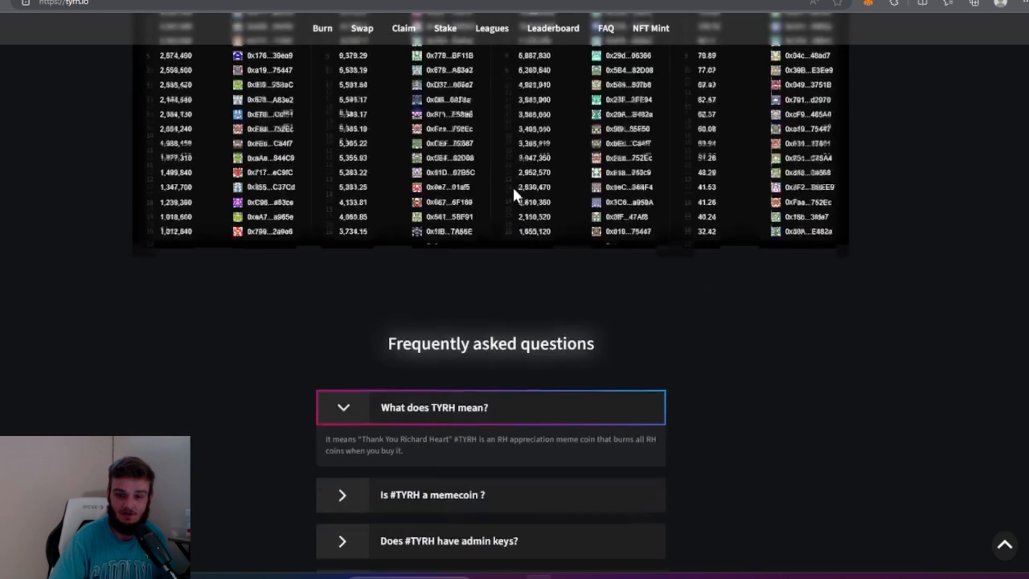
scroll(down, 3)
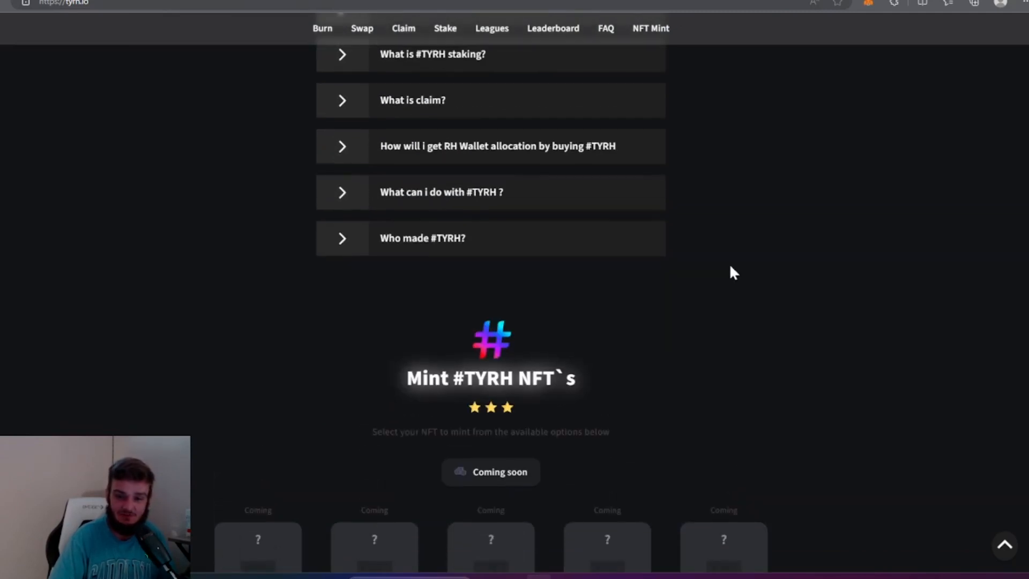
mouse_move(785, 262)
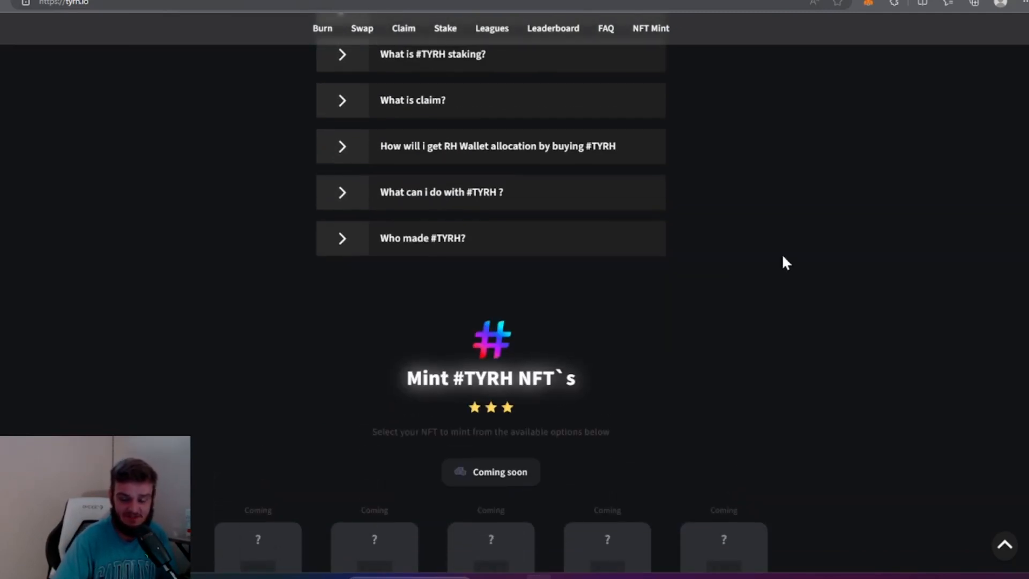
click(553, 28)
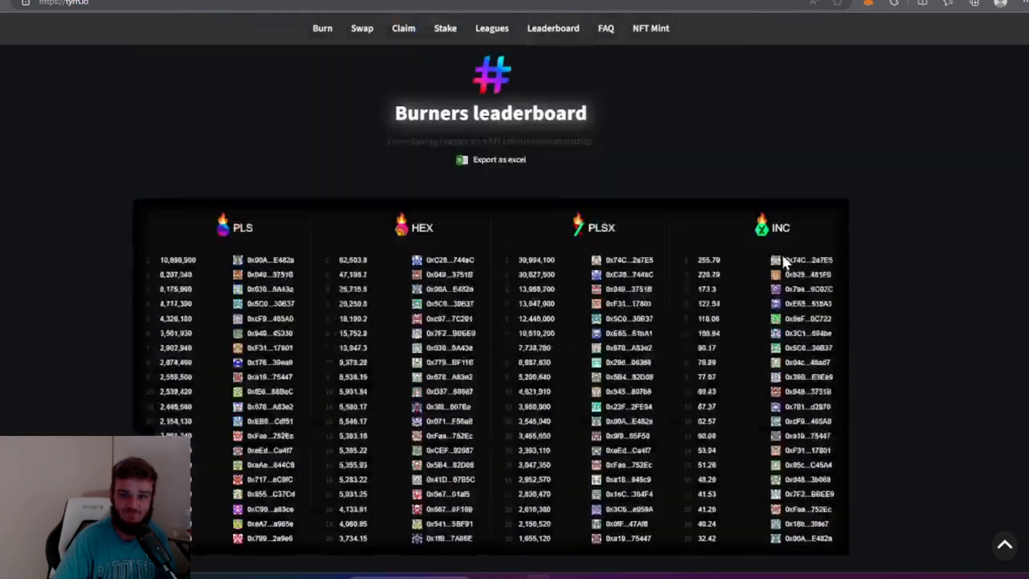